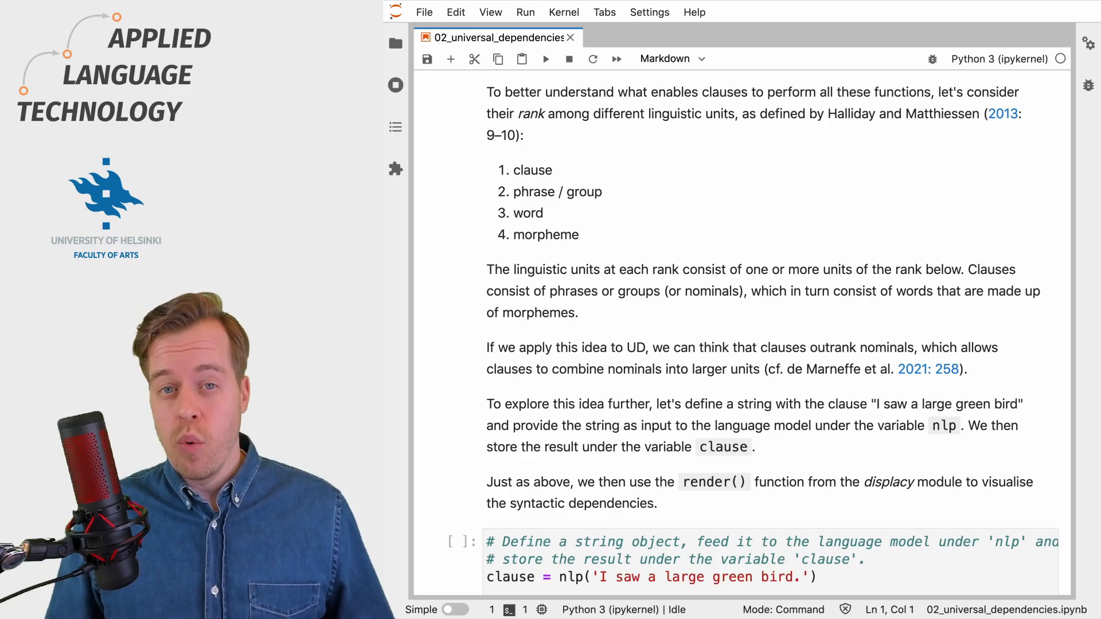
- Scroll down to the cell parsing 'I saw a large green bird.'
scroll(down, 3)
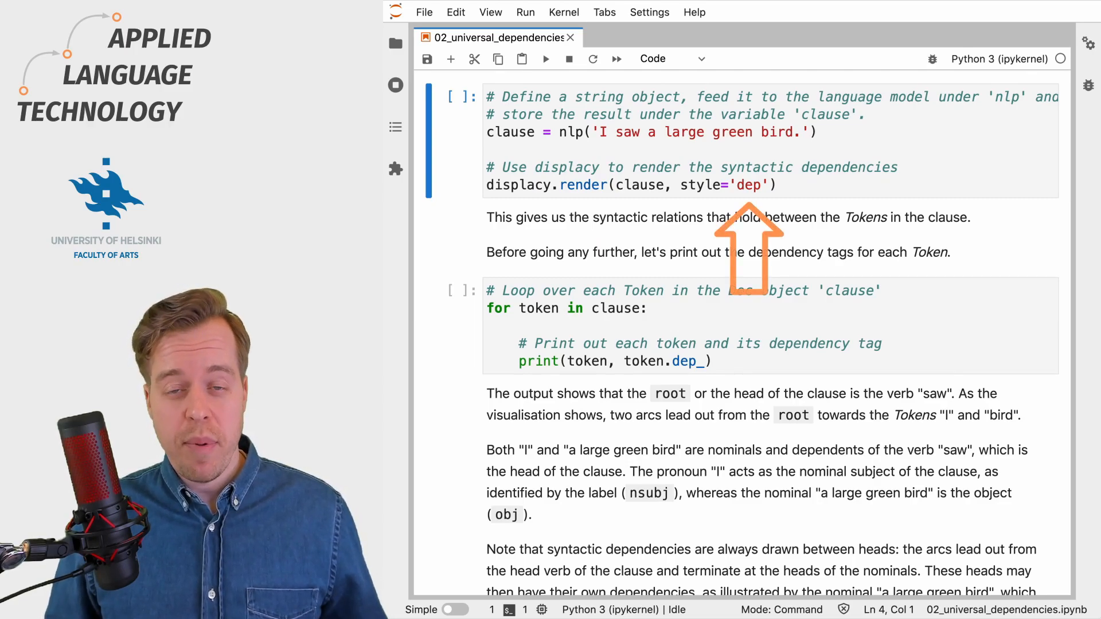
- Run the green bird clause cell to draw its displaCy dependency arcs
click(546, 59)
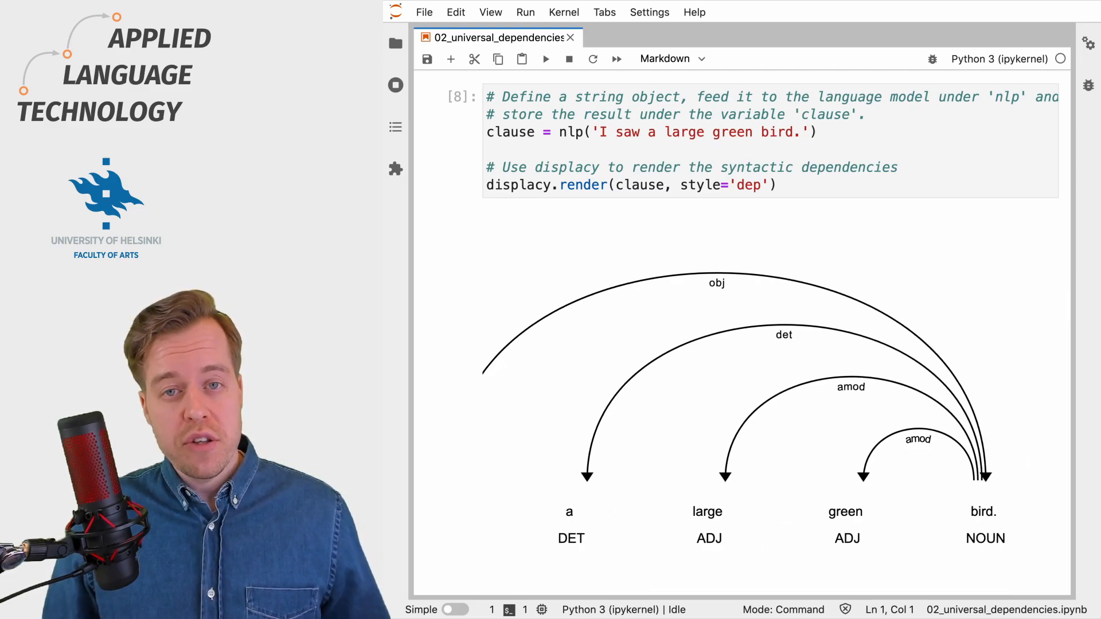
scroll(down, 3)
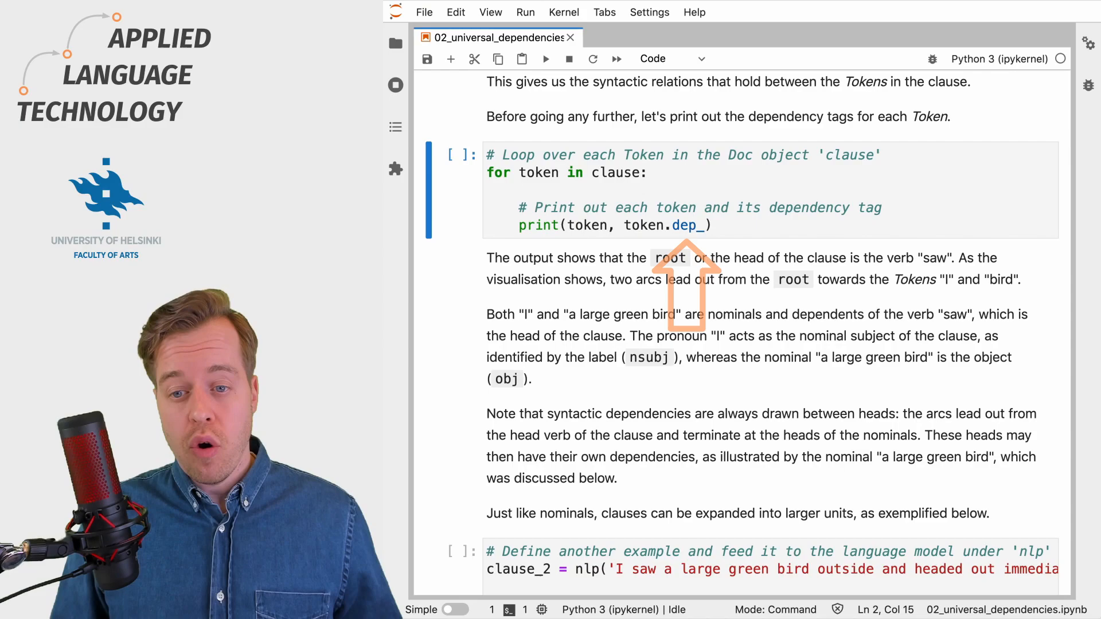
- Run the for-loop cell printing each token with token.dep_
click(546, 59)
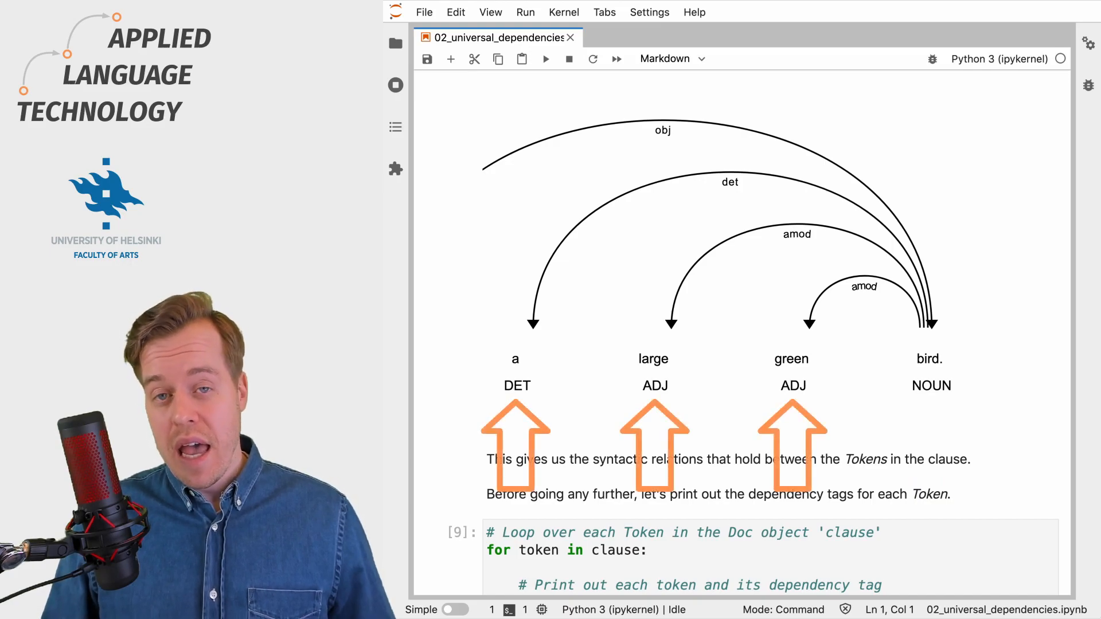
- Run displacy.render(nlp('cats, dogs and birds'), style='dep') to show conj and cc arcs
scroll(down, 3)
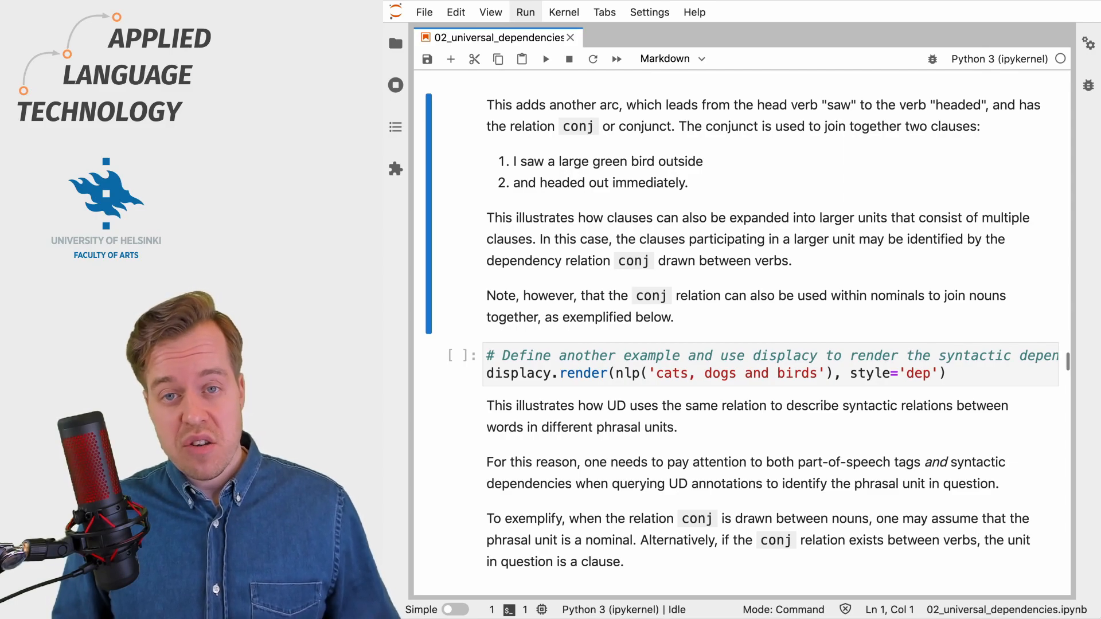
click(546, 59)
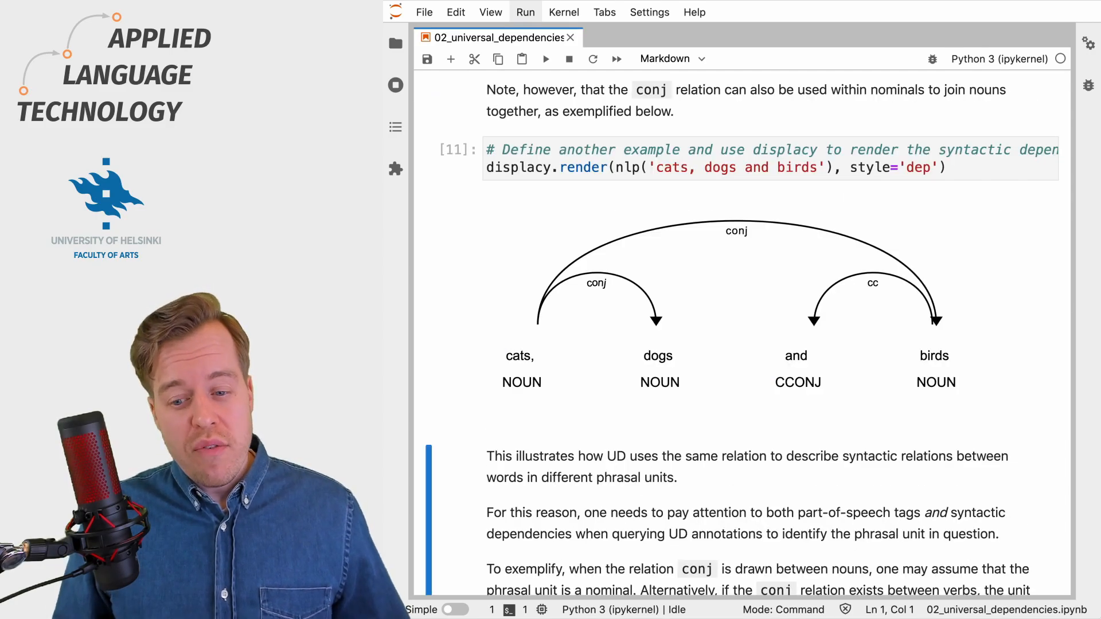